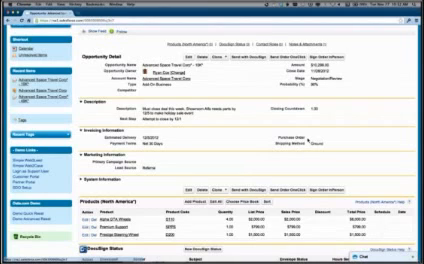
scroll("down", 3)
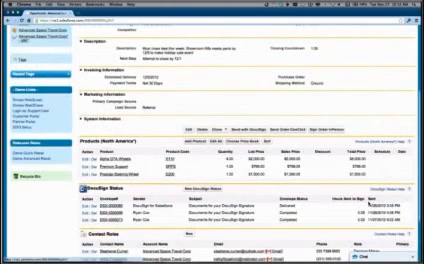
scroll("up", 3)
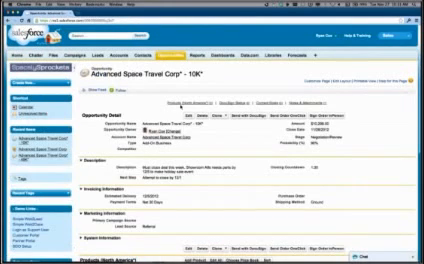
scroll("down", 3)
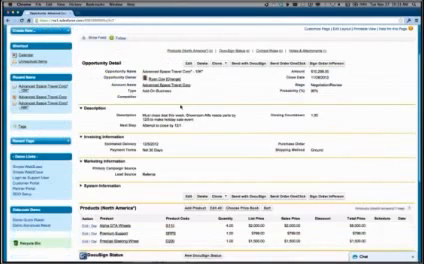
scroll("down", 3)
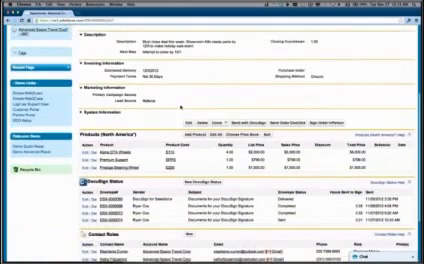
scroll("down", 3)
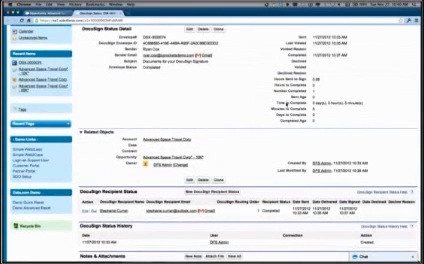
scroll("down", 3)
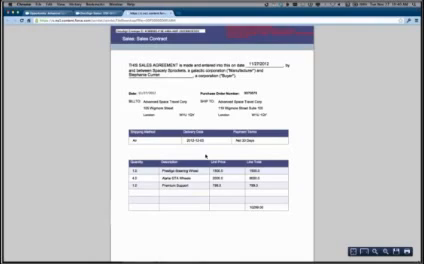
scroll("down", 3)
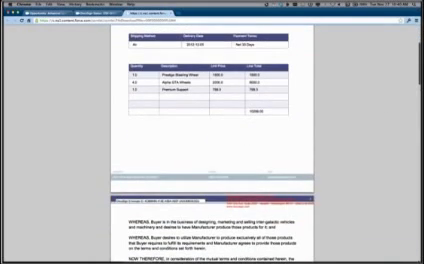
scroll("down", 3)
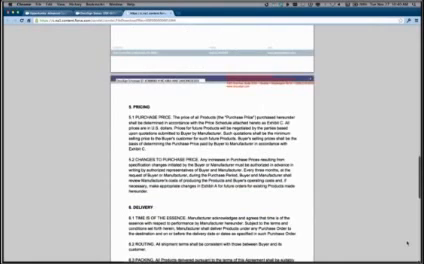
scroll("down", 3)
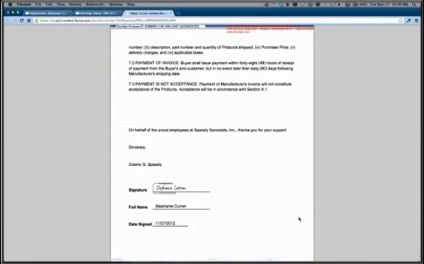